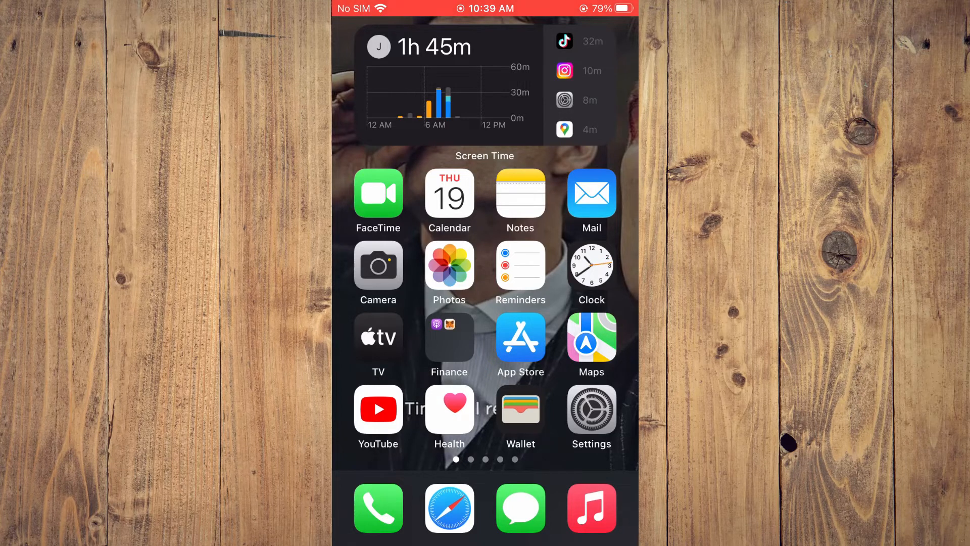
Navigate from the home screen through Settings and Focus to the Do Not Disturb page.
left_click(590, 410)
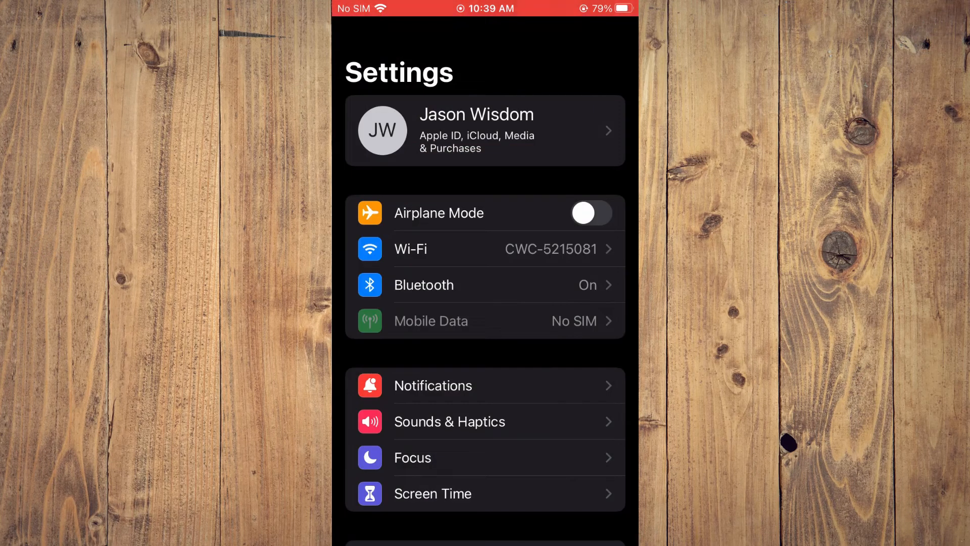
scroll("down", 3)
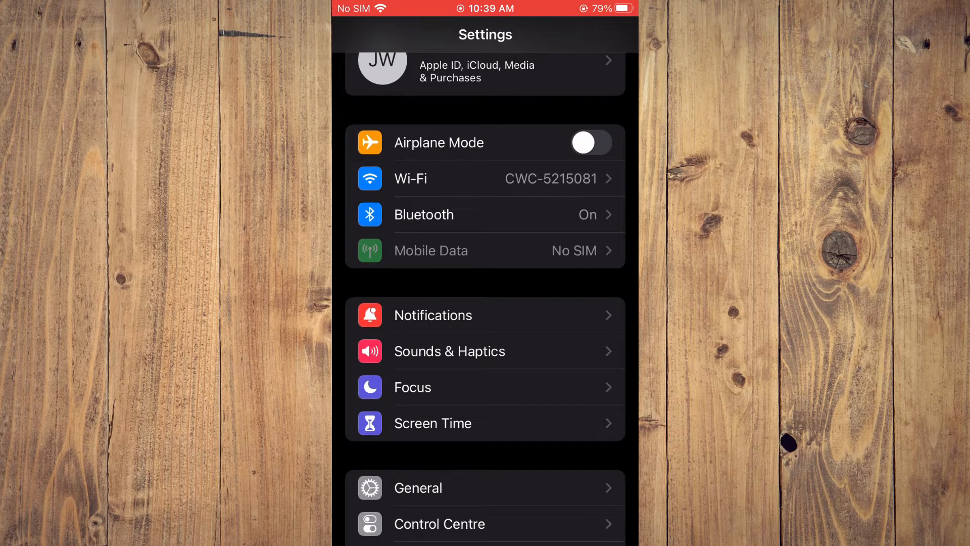
left_click(411, 387)
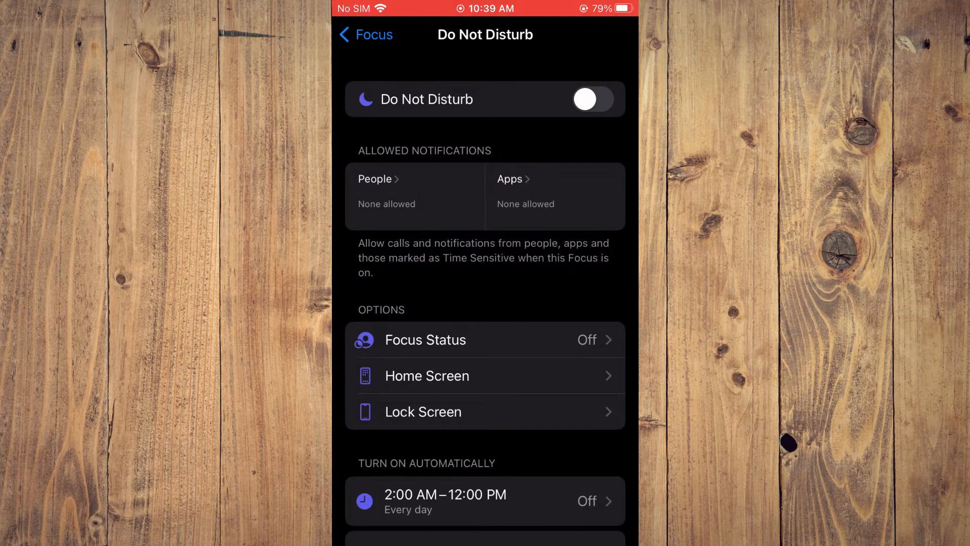
Switch the Do Not Disturb focus on, leaving people and apps at none allowed.
left_click(593, 99)
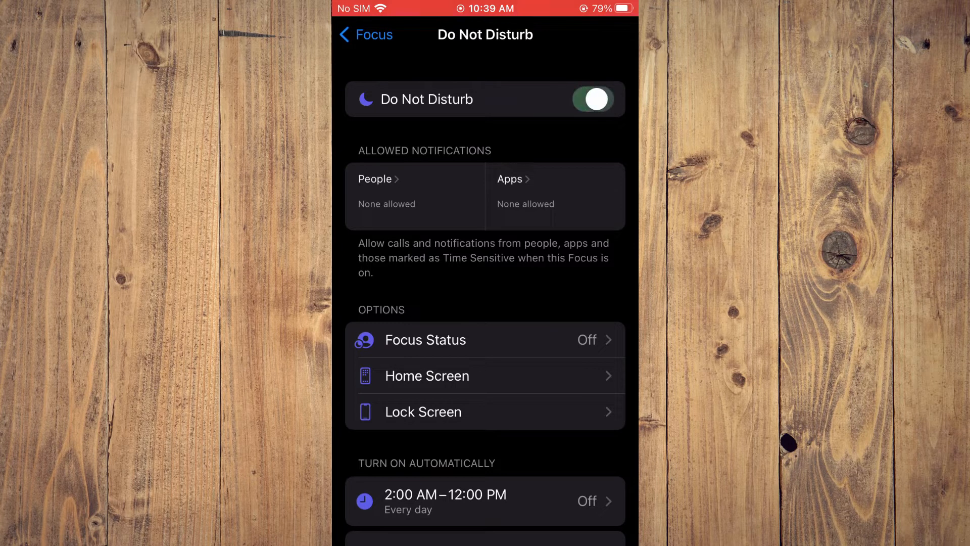
left_click(594, 99)
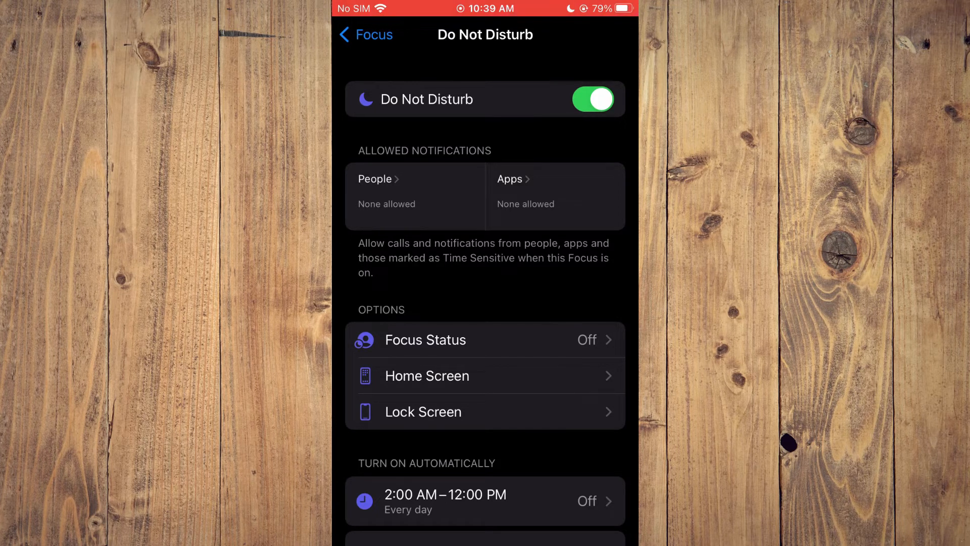
View the details of the daily 2:00 AM–12:00 PM schedule under Turn On Automatically.
scroll("up", 3)
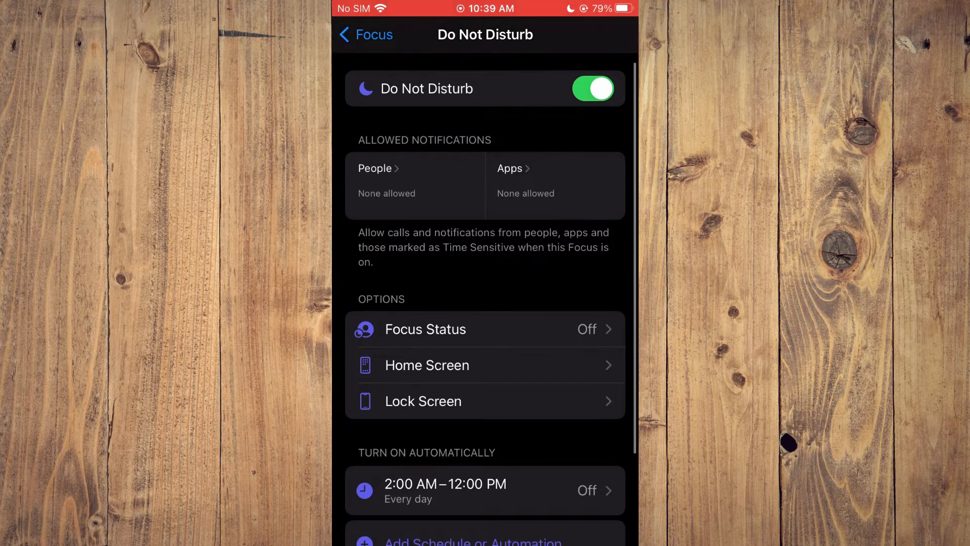
scroll("down", 3)
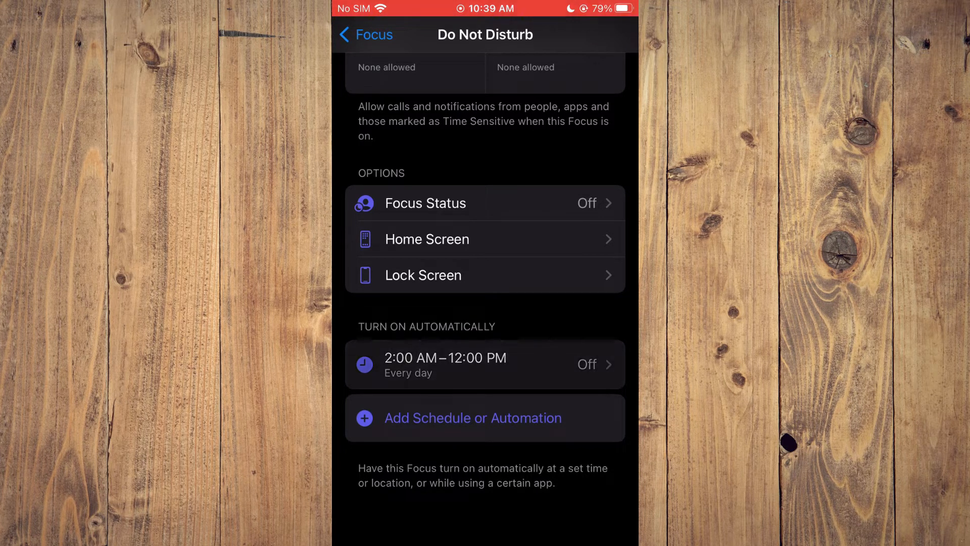
left_click(484, 364)
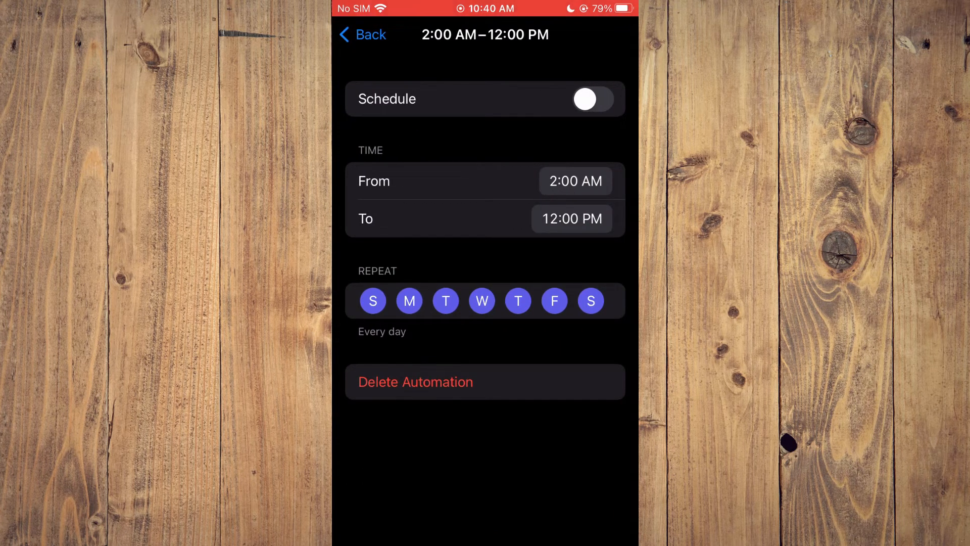
Leave the schedule switched off and go back to the Do Not Disturb page.
left_click(362, 34)
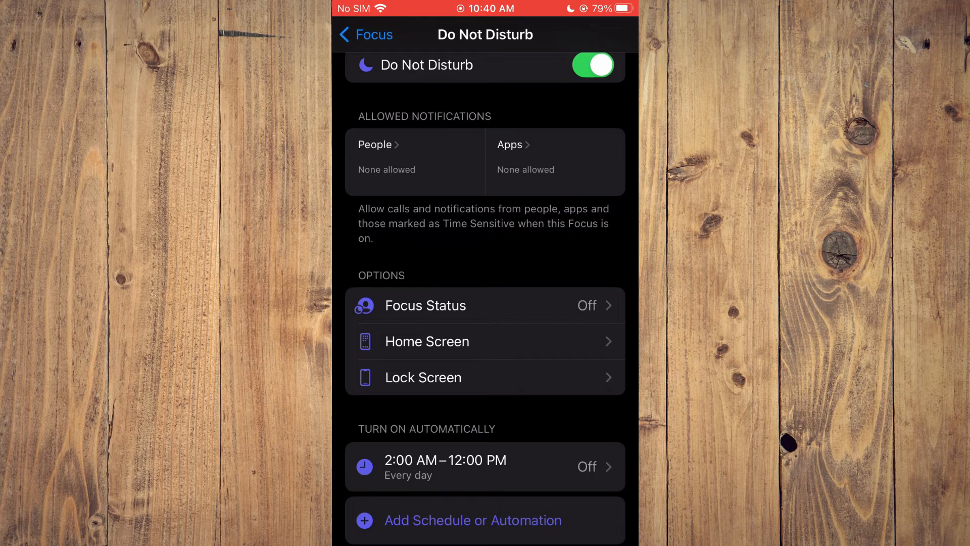
scroll("up", 3)
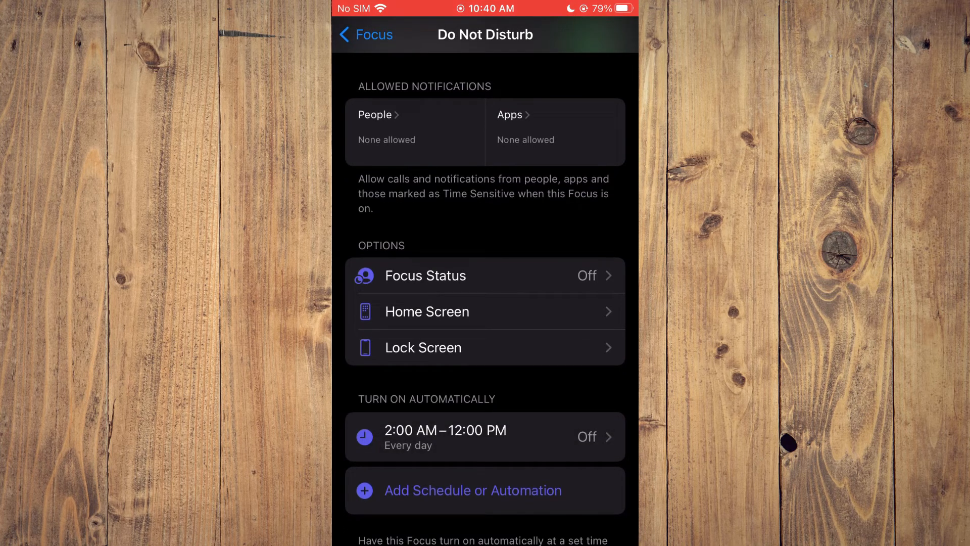